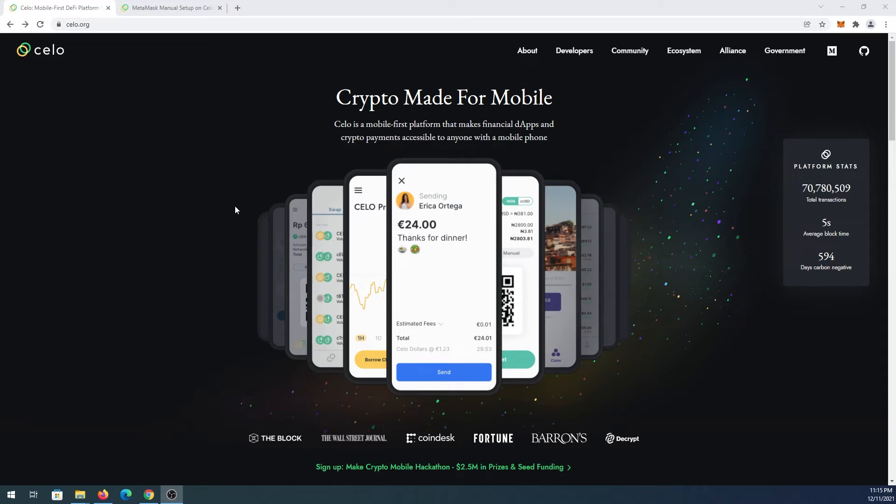
mouse_move(78, 100)
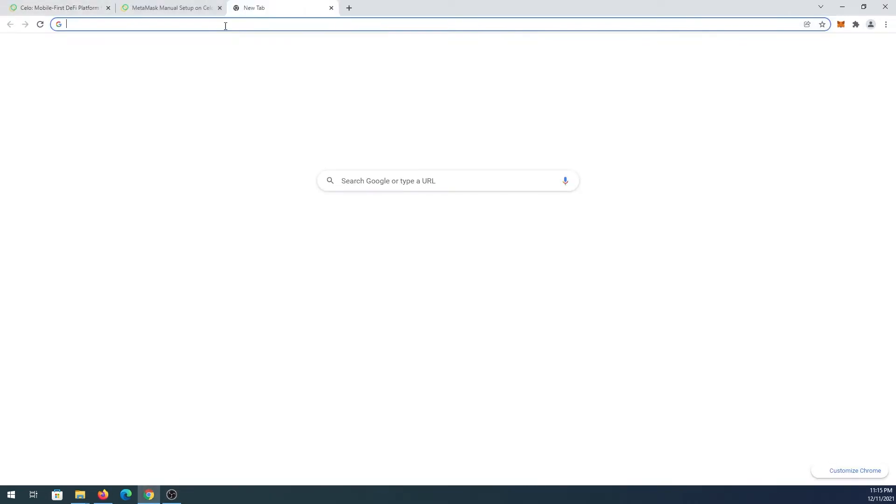
Open metamask.io in a new Chrome tab
text(metamask.io)
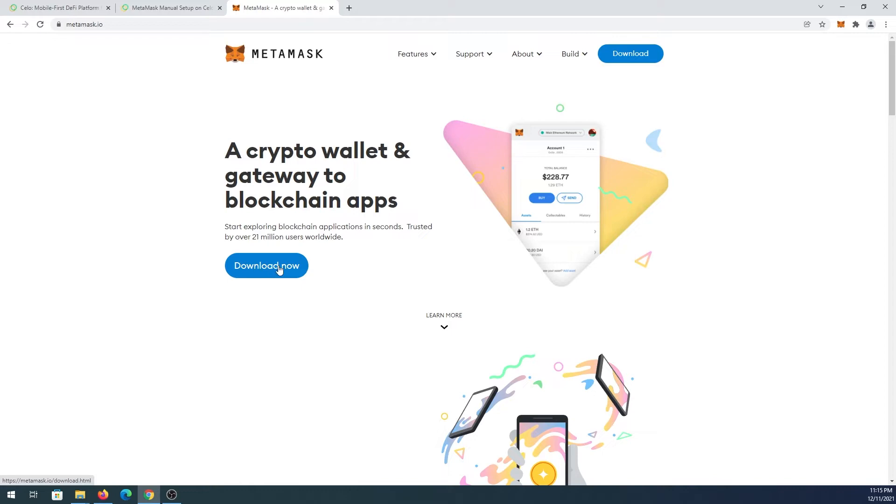
mouse_move(159, 21)
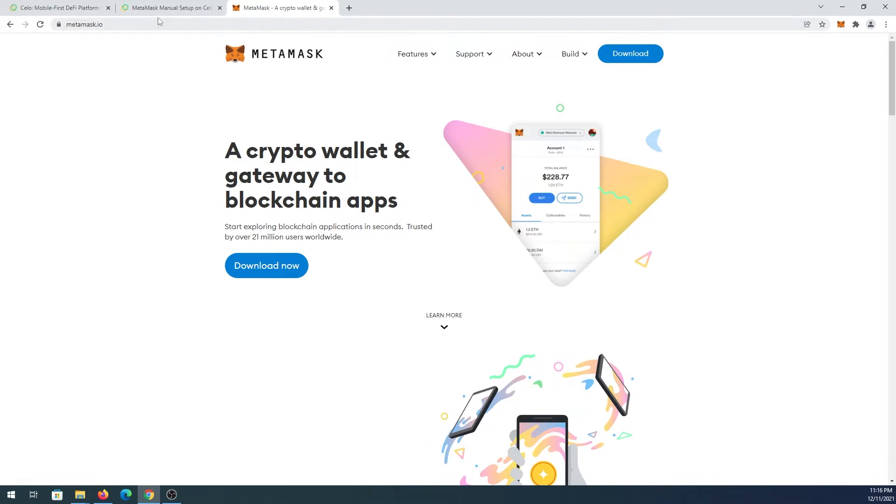
Switch to the Celo Docs MetaMask Manual Setup tab and scroll through the guide
click(170, 8)
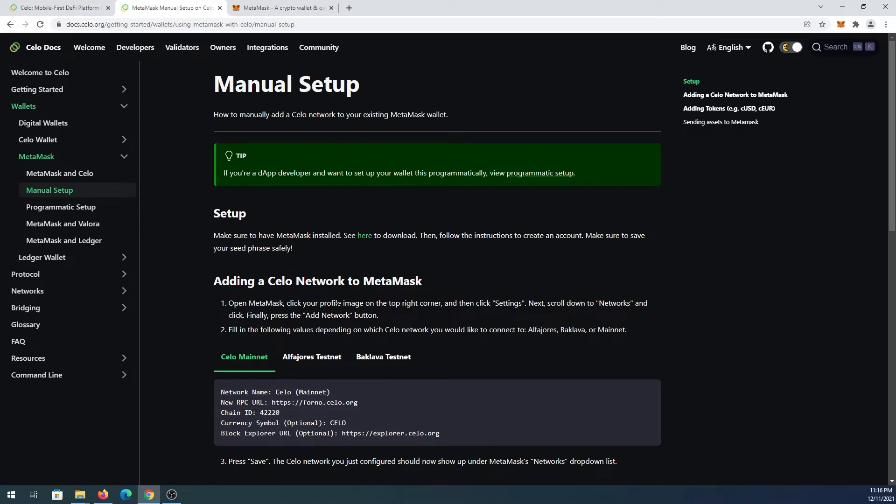
scroll(down, 3)
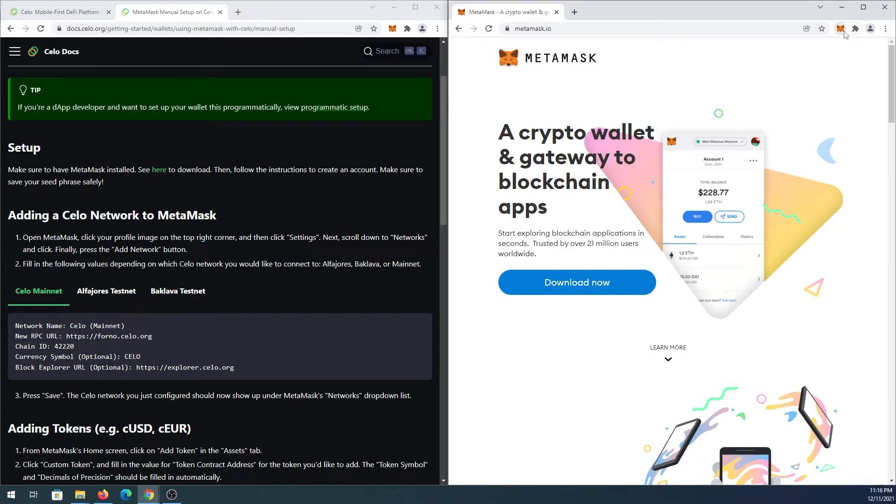
From the MetaMask account menu, go to Settings > Networks and choose Add Network
click(841, 28)
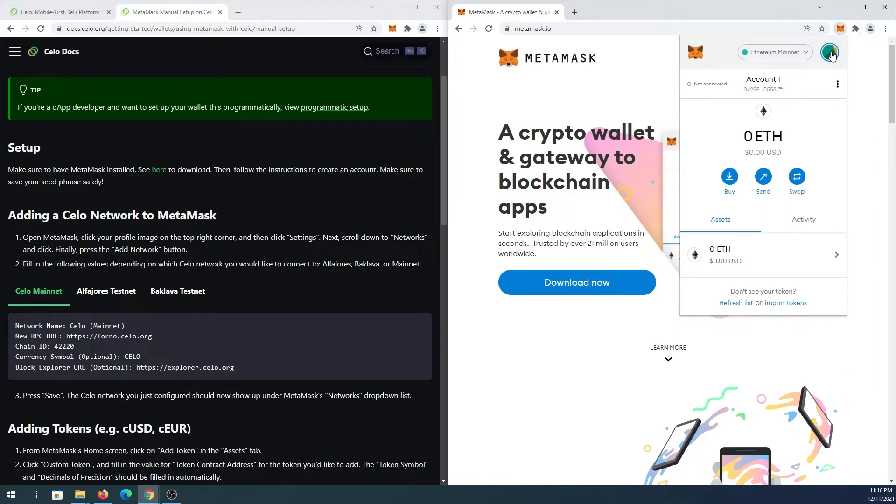
click(830, 52)
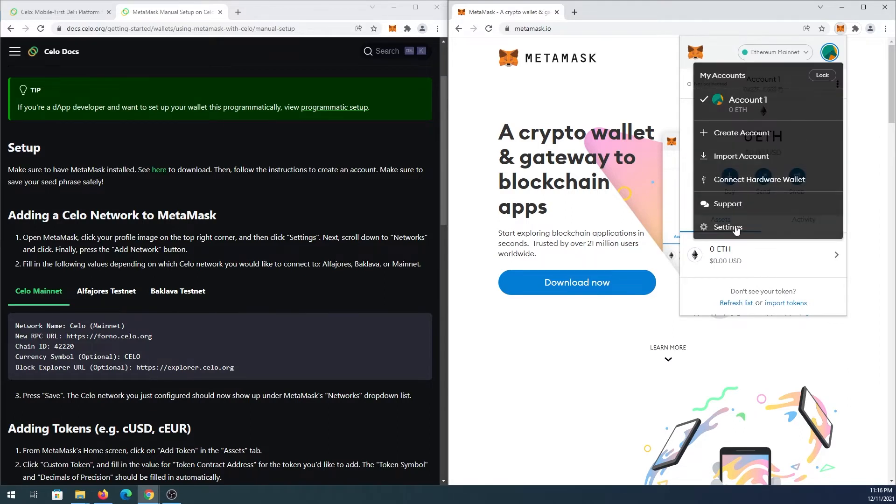
click(728, 227)
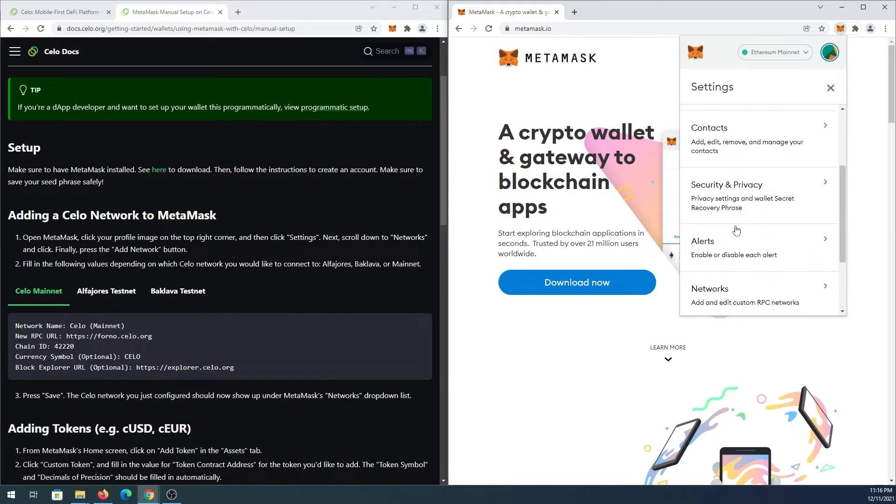
click(763, 295)
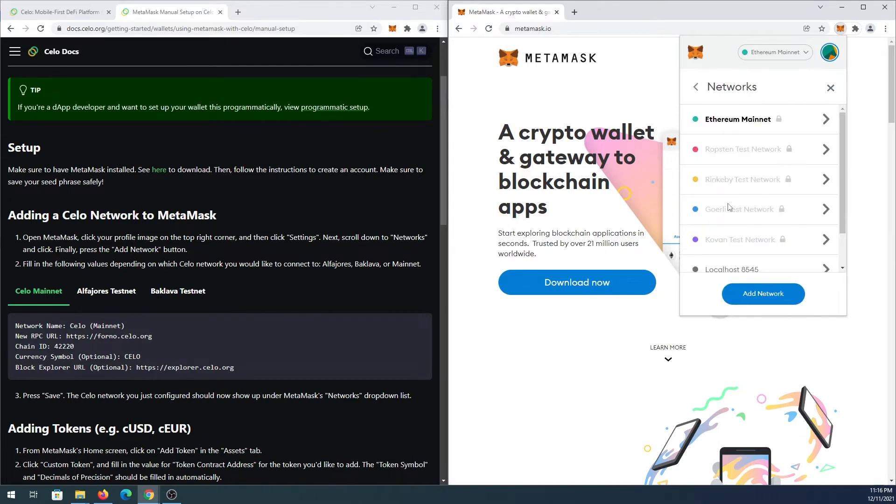
click(764, 294)
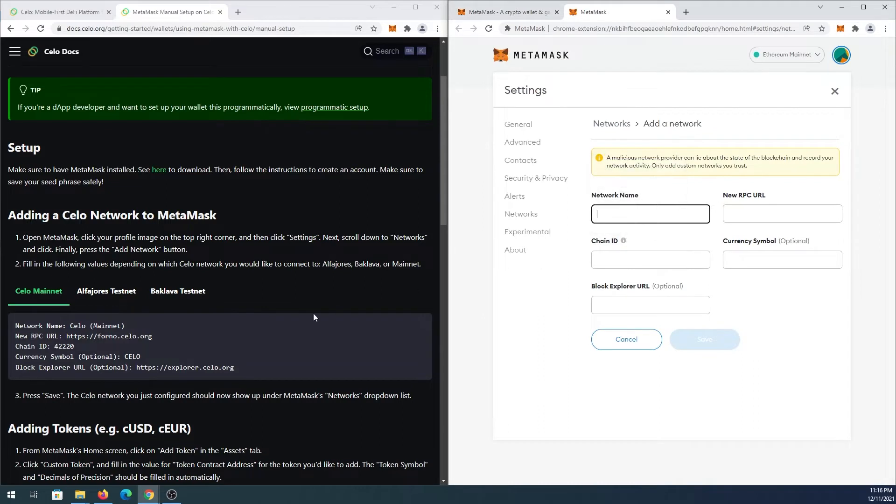
double_click(106, 326)
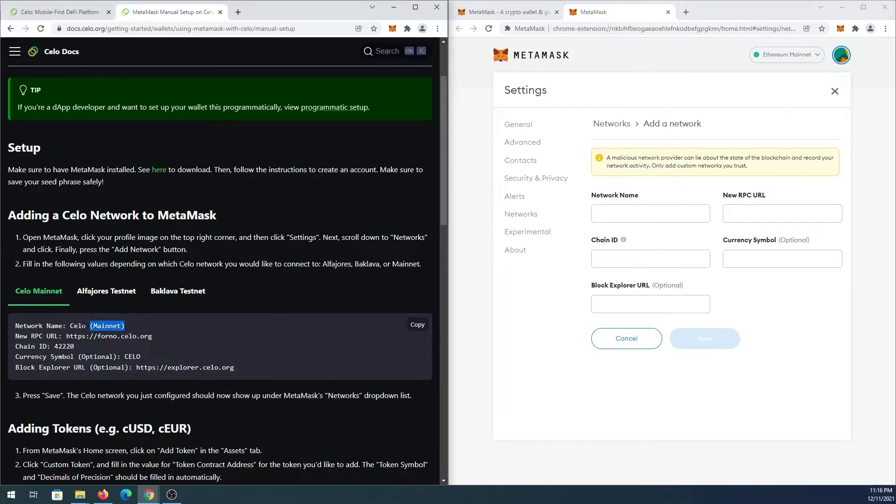
double_click(77, 325)
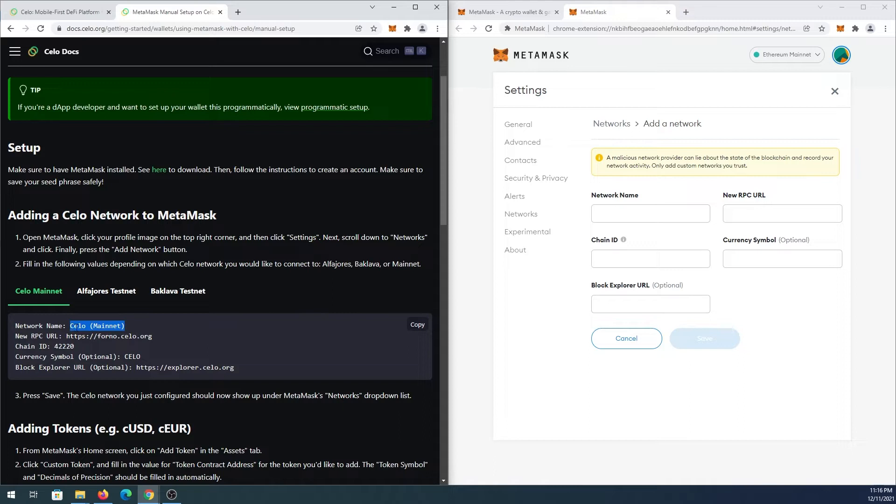
click(649, 213)
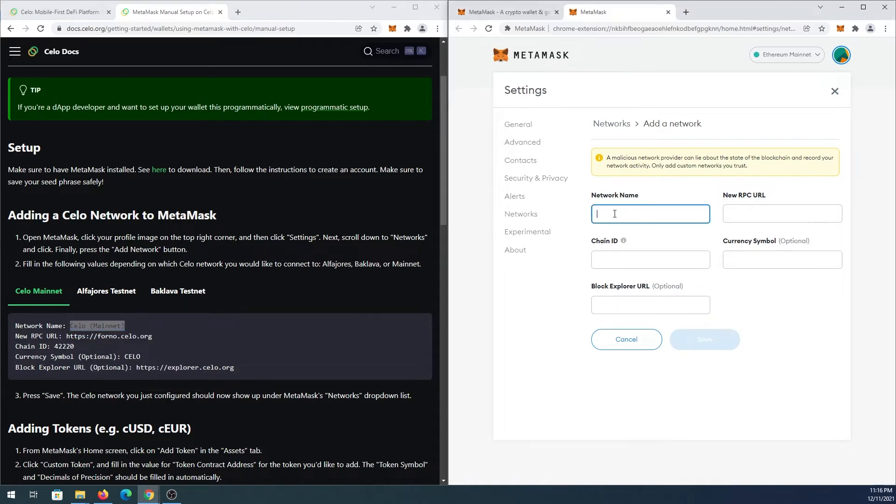
text(Celo (Mainnet))
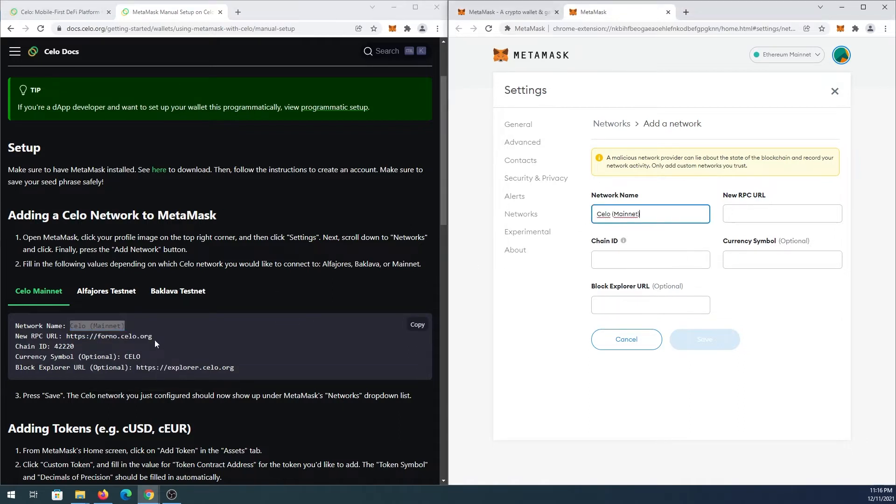
double_click(109, 336)
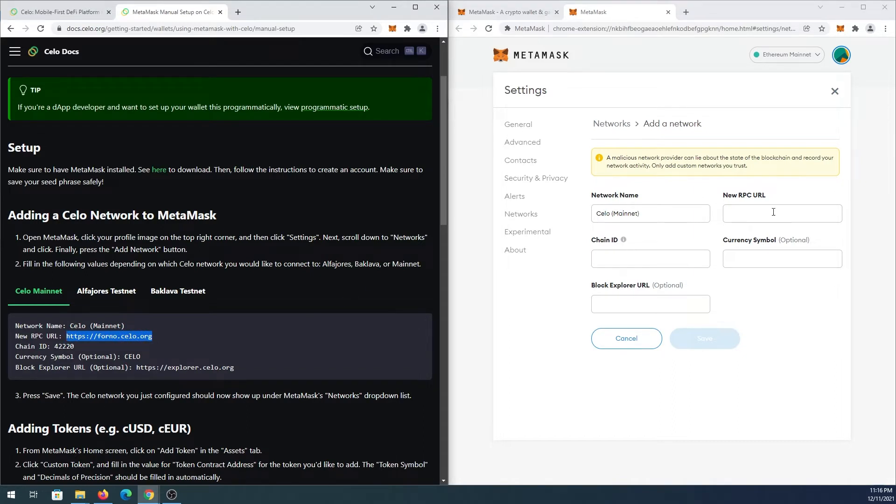
text(https://forno.celo.org)
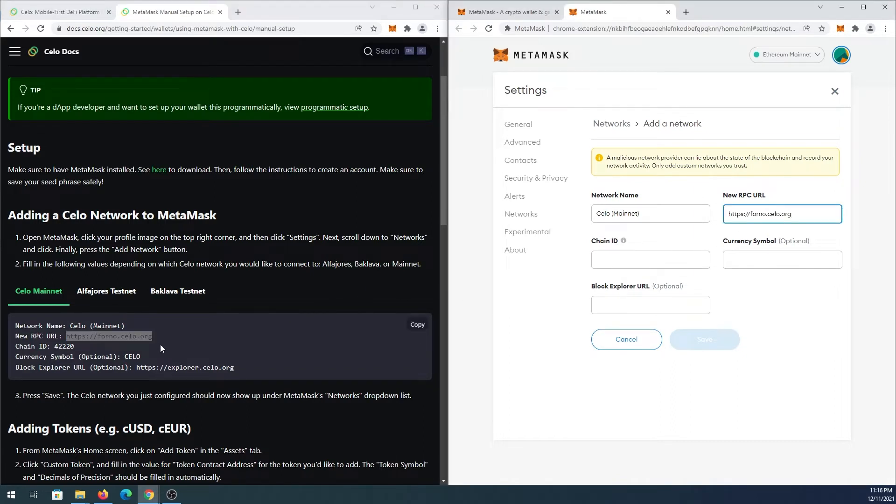
double_click(64, 346)
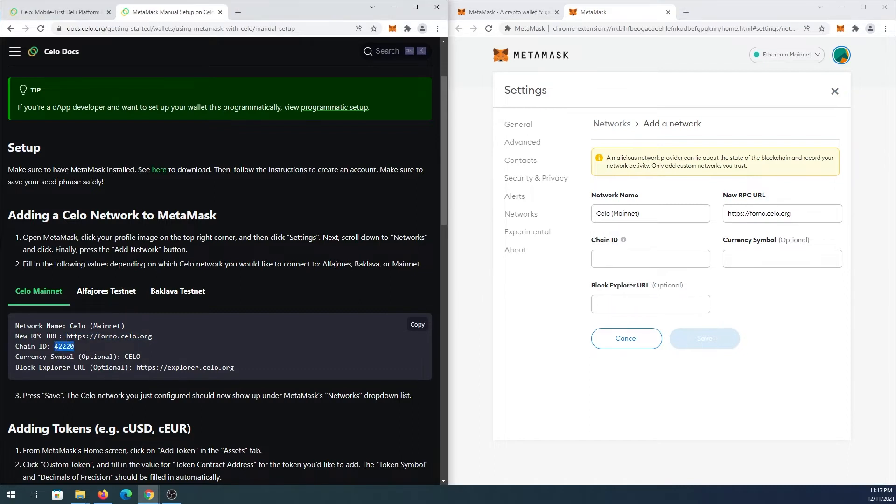
text(42220)
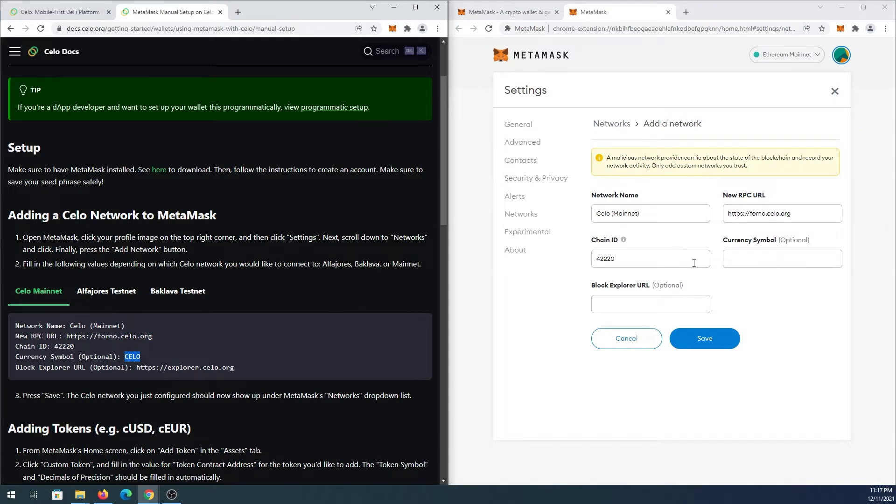
text(CELO)
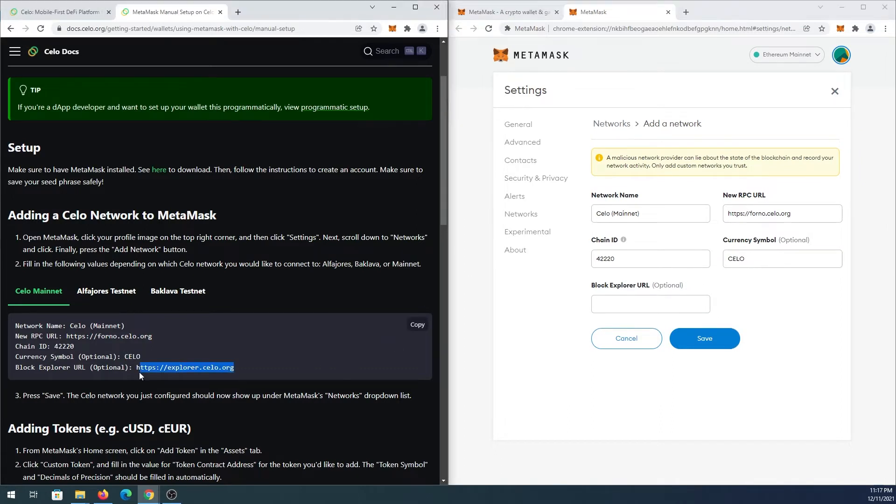
click(650, 304)
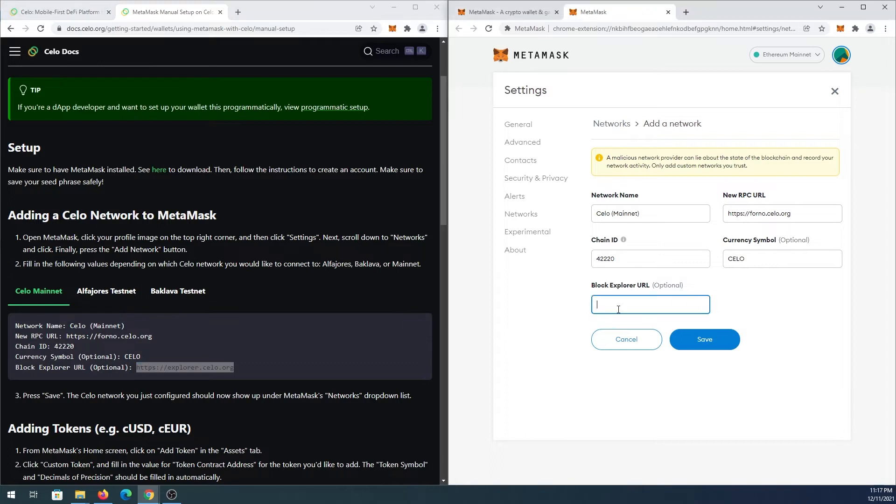
text(https://explorer.celo.org)
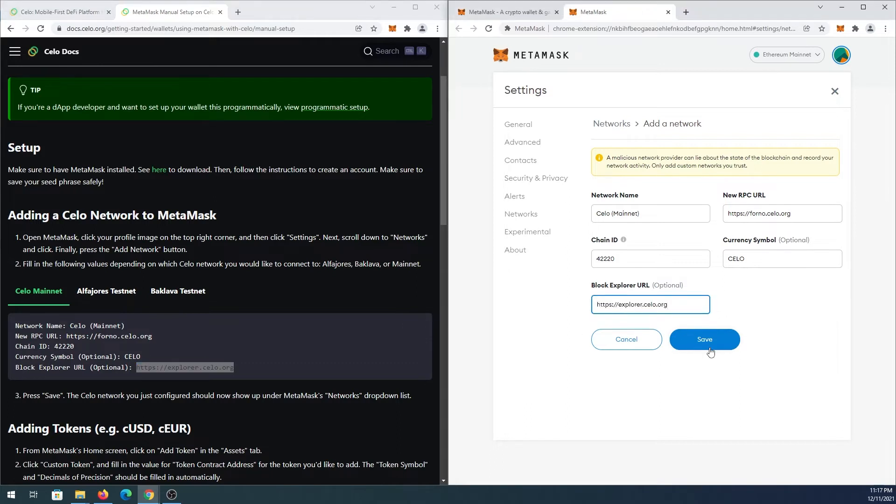
click(705, 339)
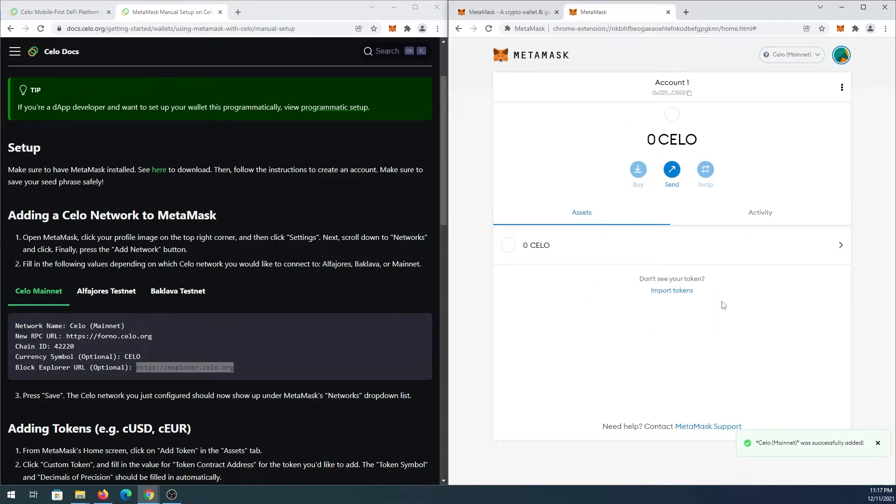
mouse_move(739, 146)
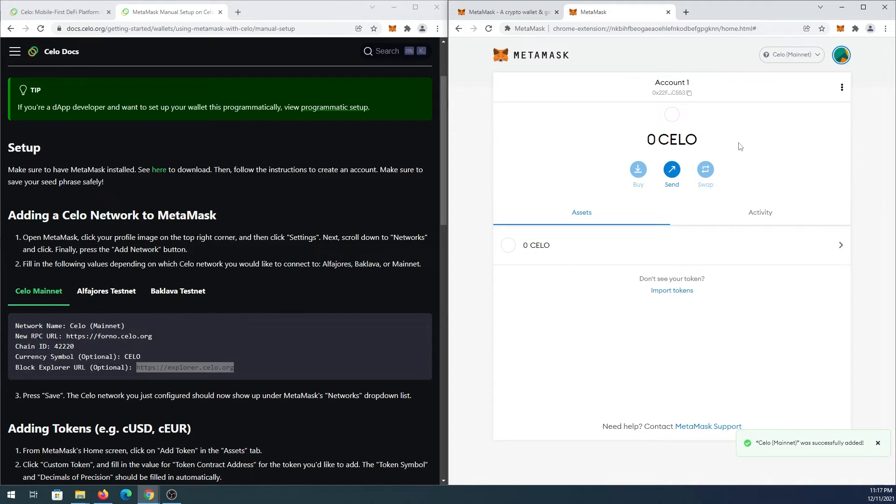
mouse_move(817, 94)
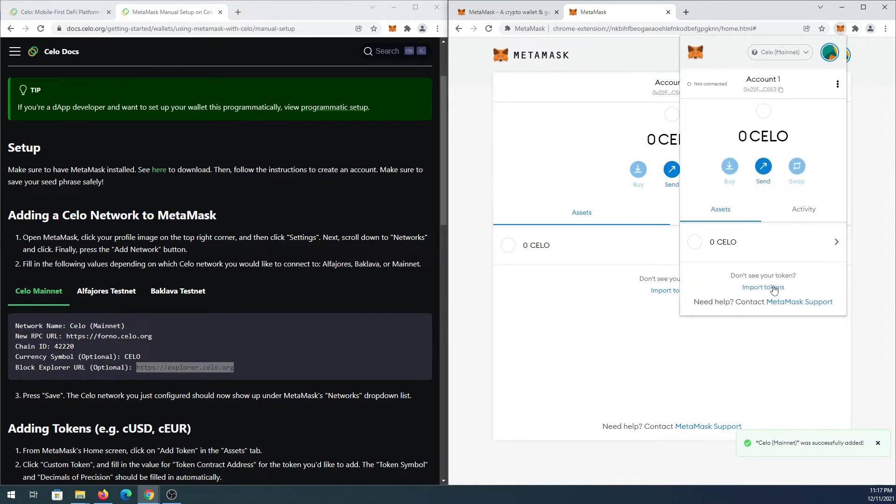
Import the cUSD token using its contract address copied from the Celo docs
click(763, 287)
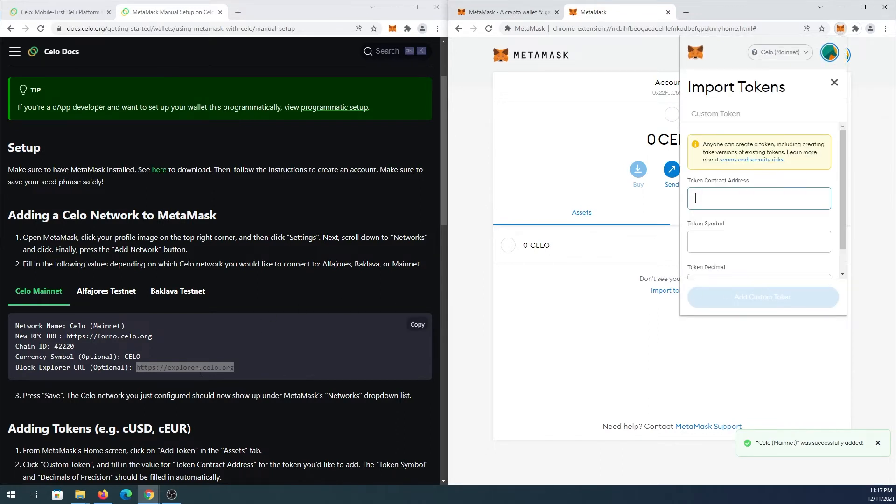
scroll(down, 3)
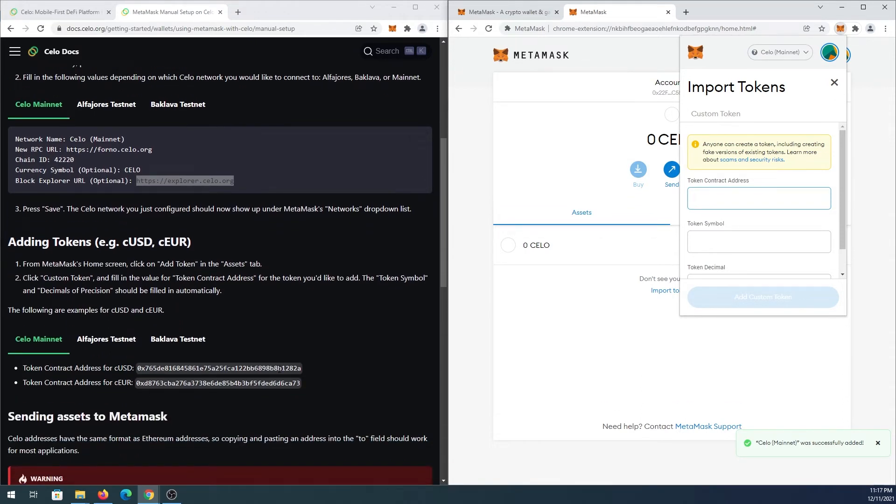
double_click(219, 368)
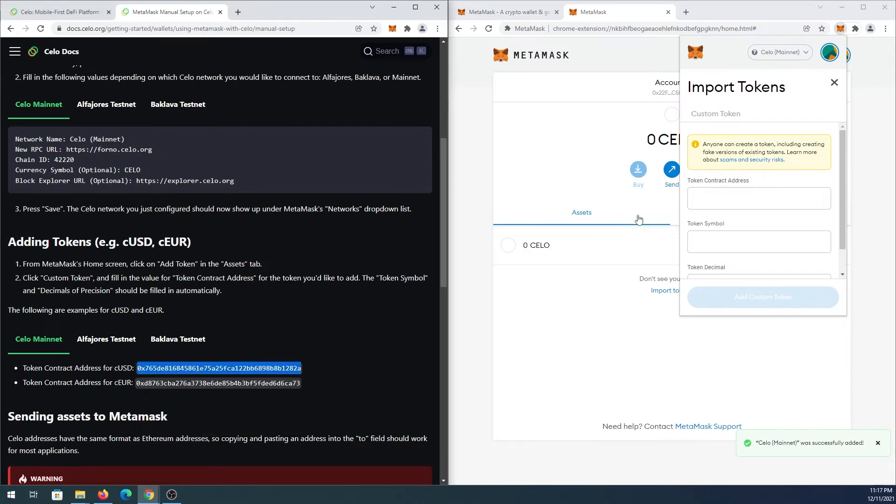
click(759, 199)
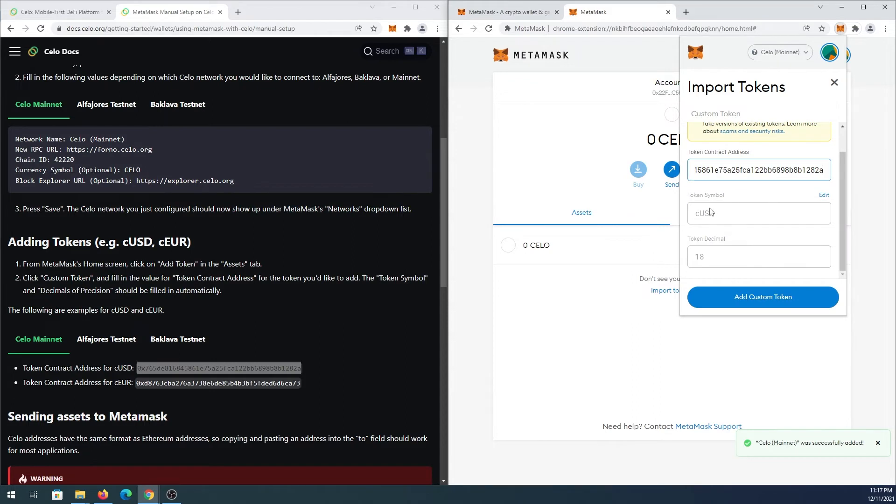
mouse_move(746, 301)
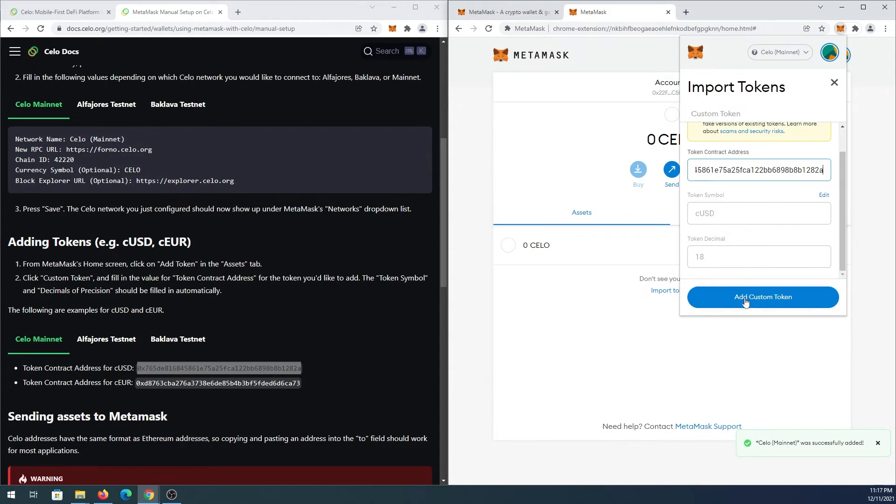
click(763, 297)
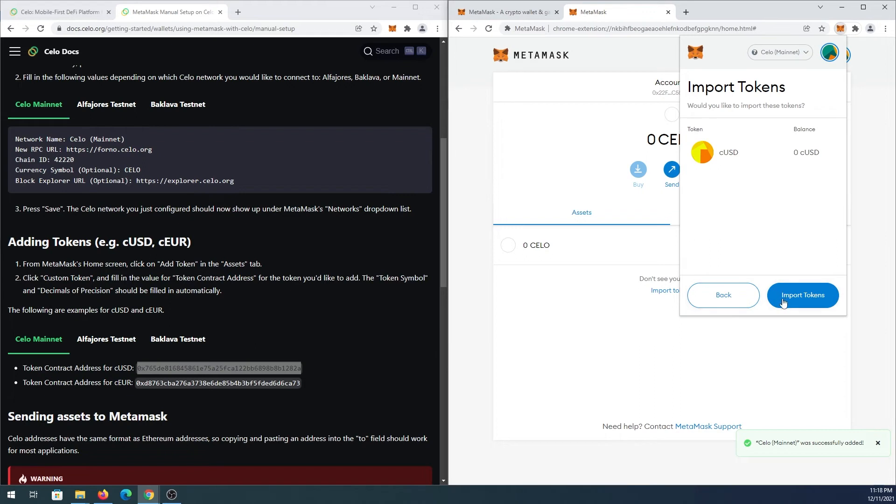
click(803, 295)
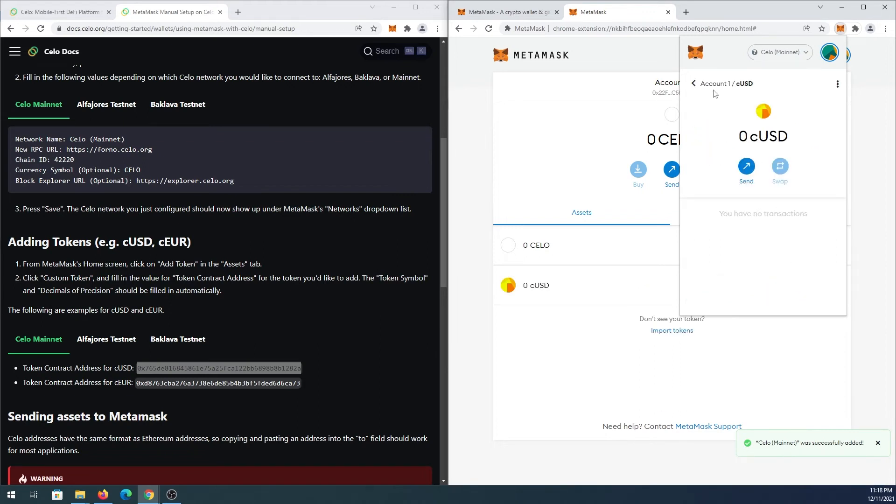
Go back from the cUSD view to Account 1's asset list showing 0 CELO and 0 cUSD
click(692, 84)
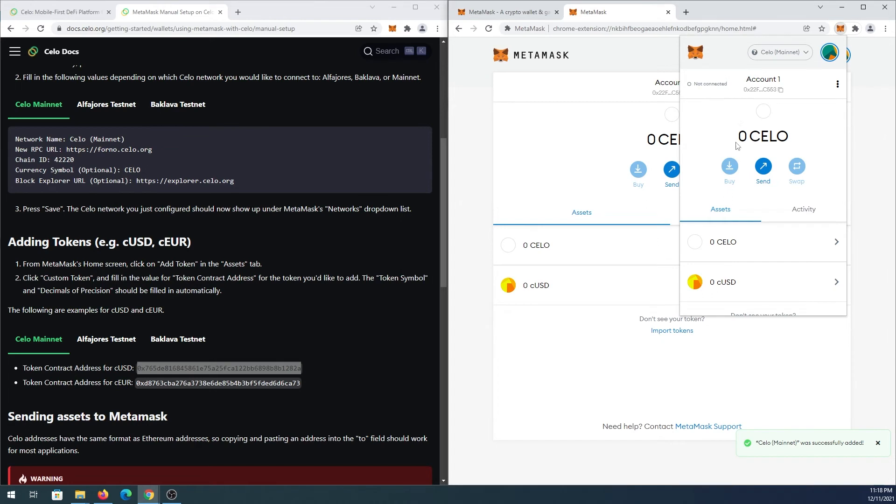
mouse_move(761, 130)
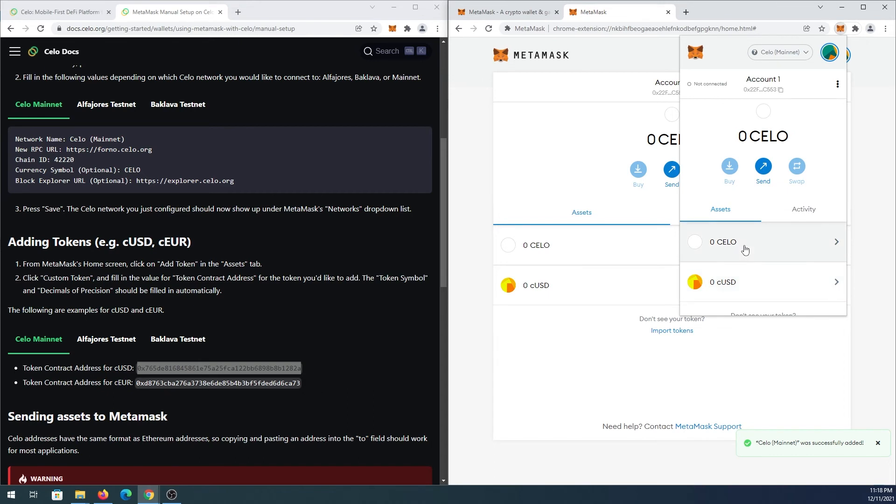
mouse_move(339, 236)
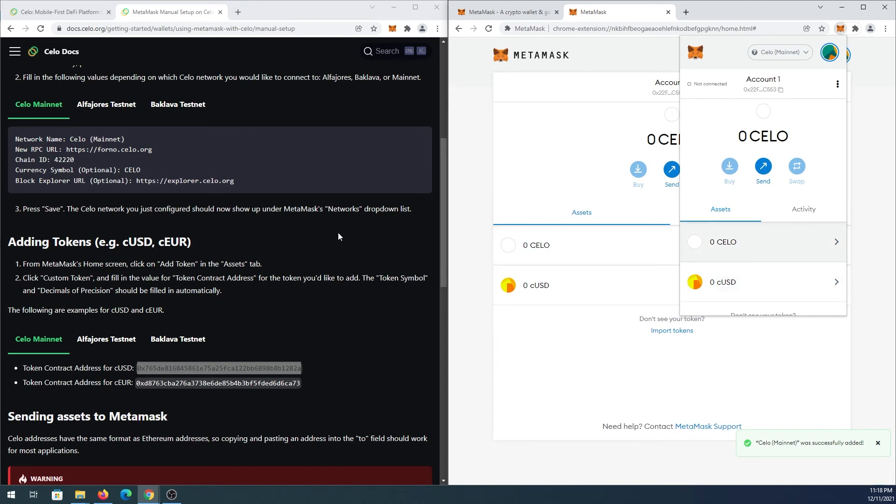
scroll(up, 3)
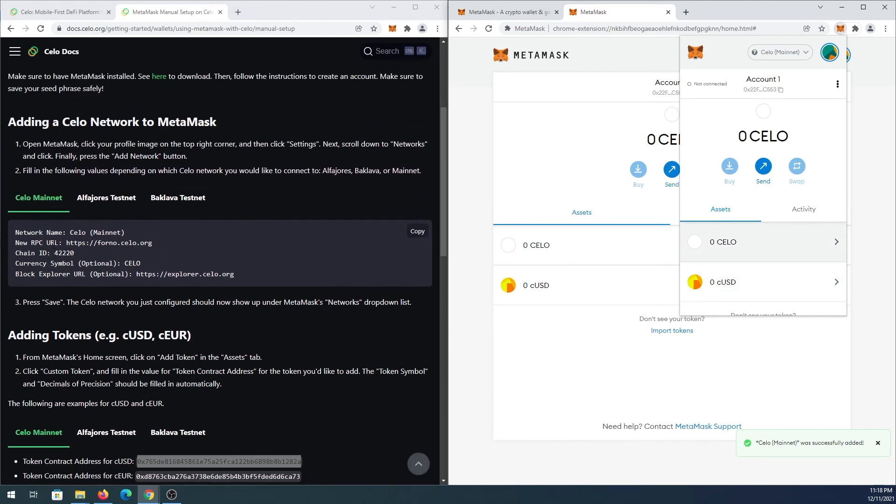